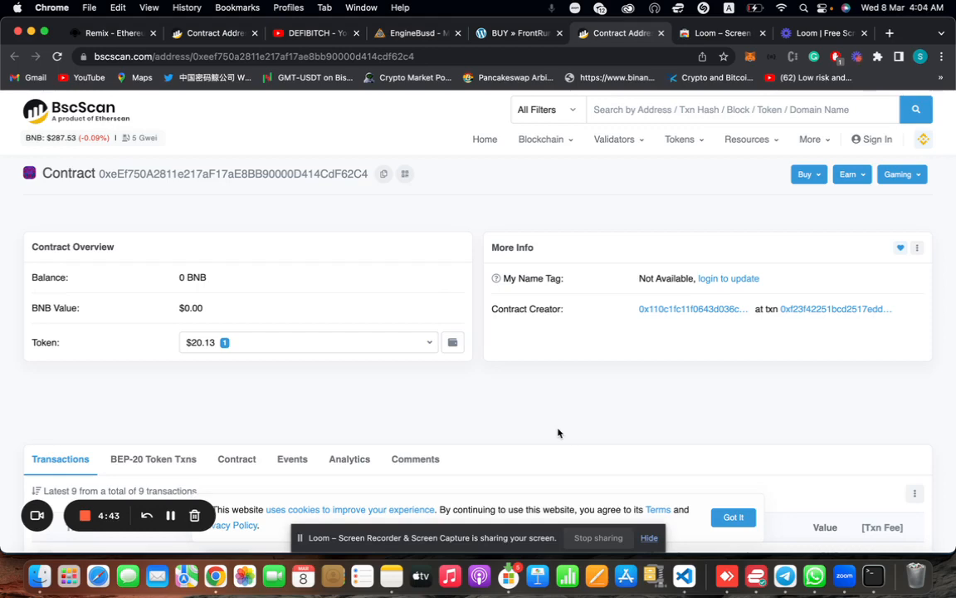
# Review the latest buy and sell transaction details on the BscScan contract page.
pyautogui.scroll(-3)
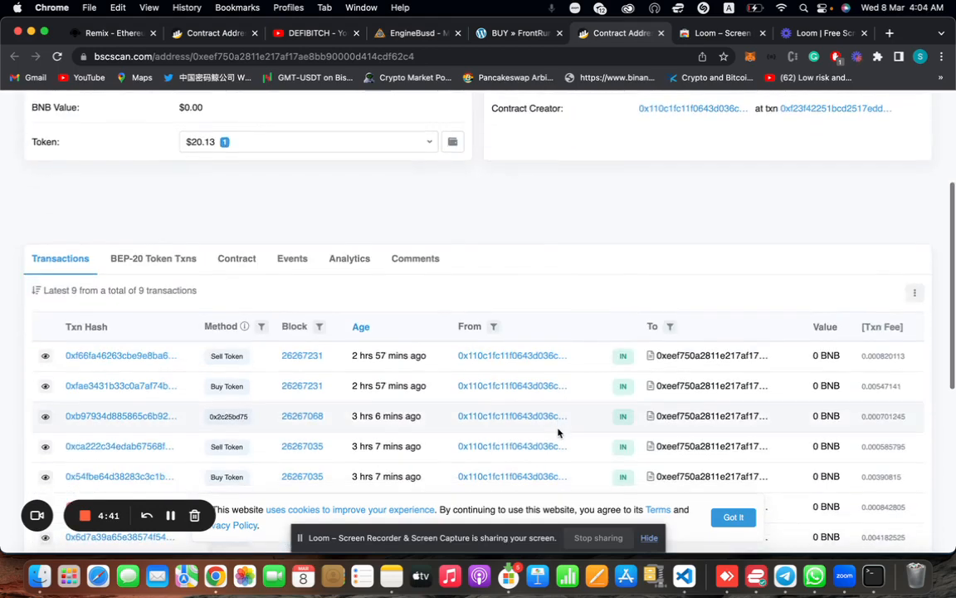
pyautogui.scroll(-3)
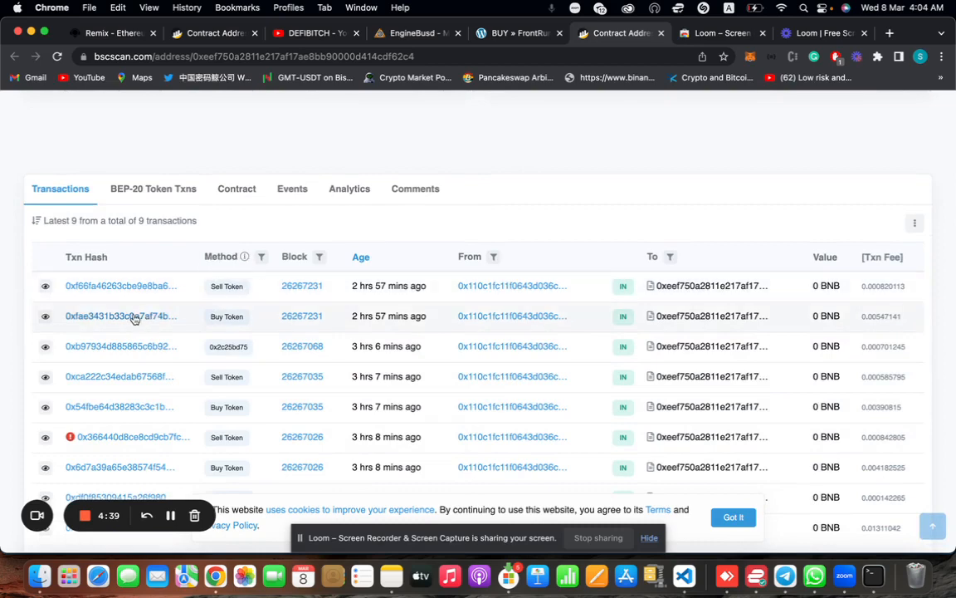
pyautogui.moveTo(382, 316)
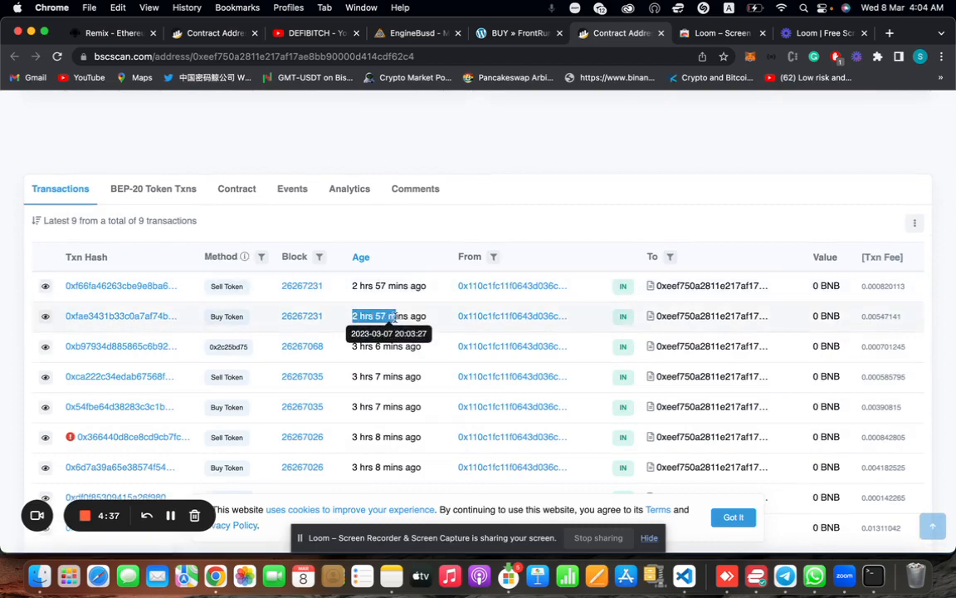
pyautogui.click(121, 316)
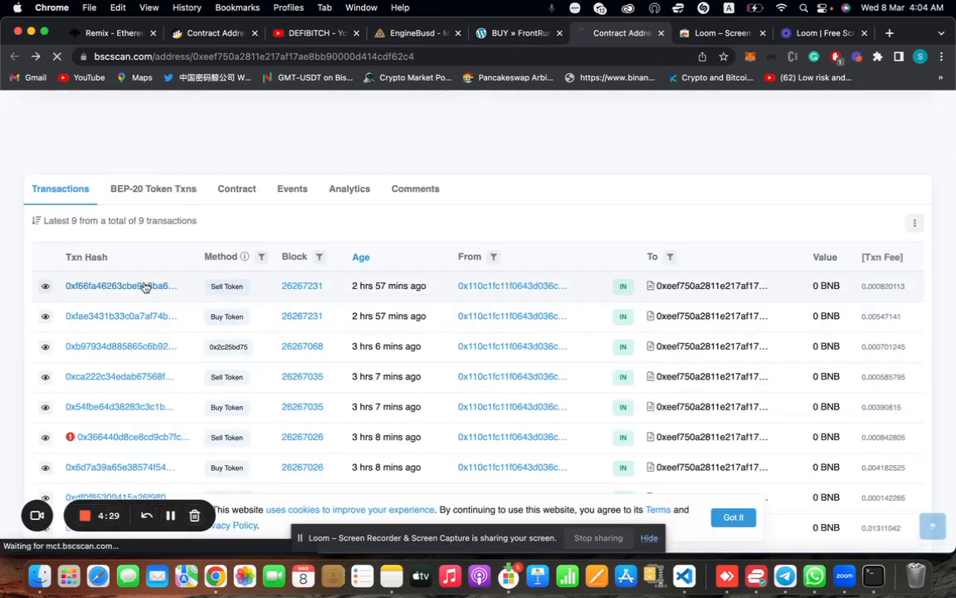
pyautogui.click(121, 286)
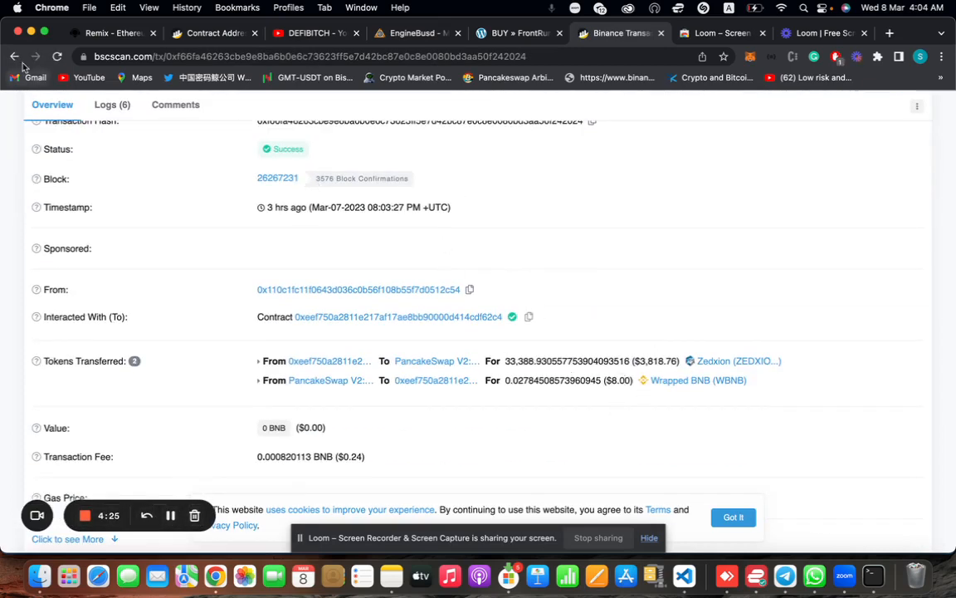
pyautogui.click(397, 317)
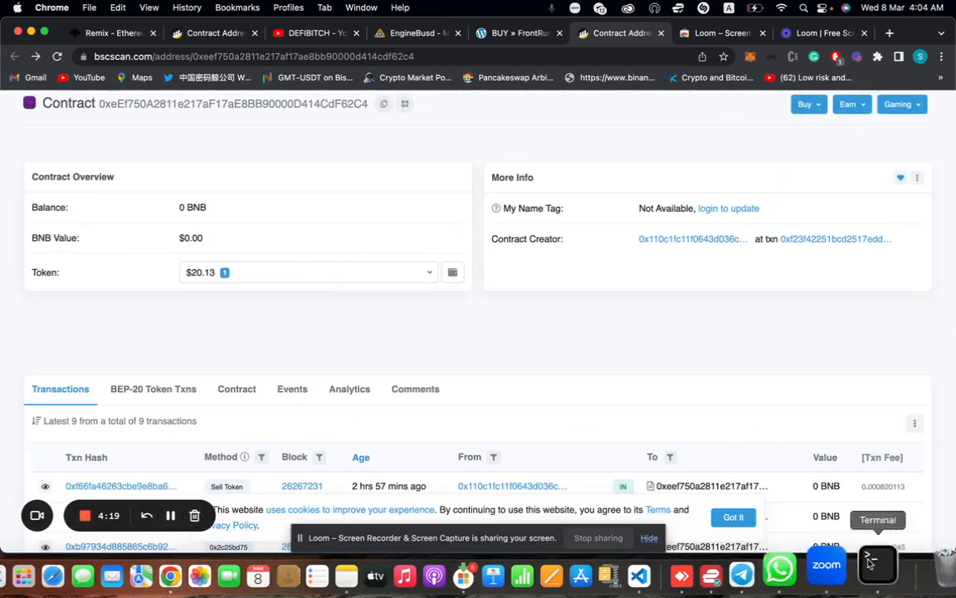
# Start the Node bot with npm in the server's bot folder and view the contract's token balances.
pyautogui.click(878, 568)
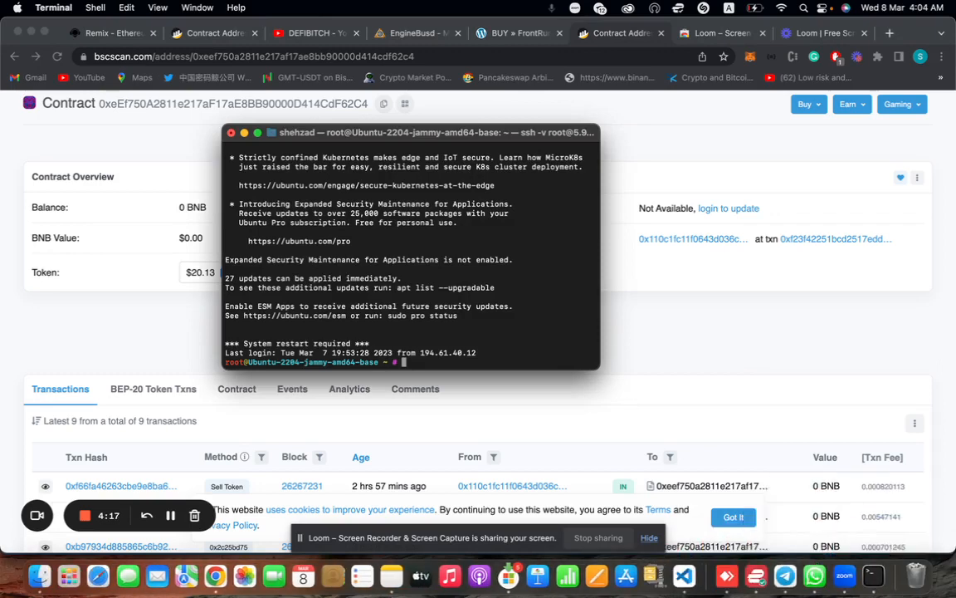
pyautogui.write('cd bot')
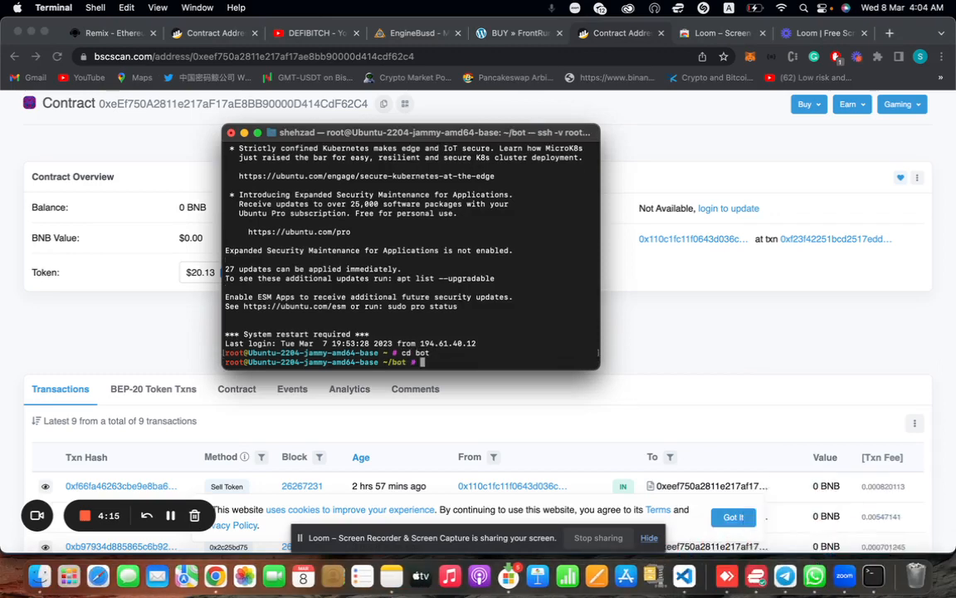
pyautogui.write('npm')
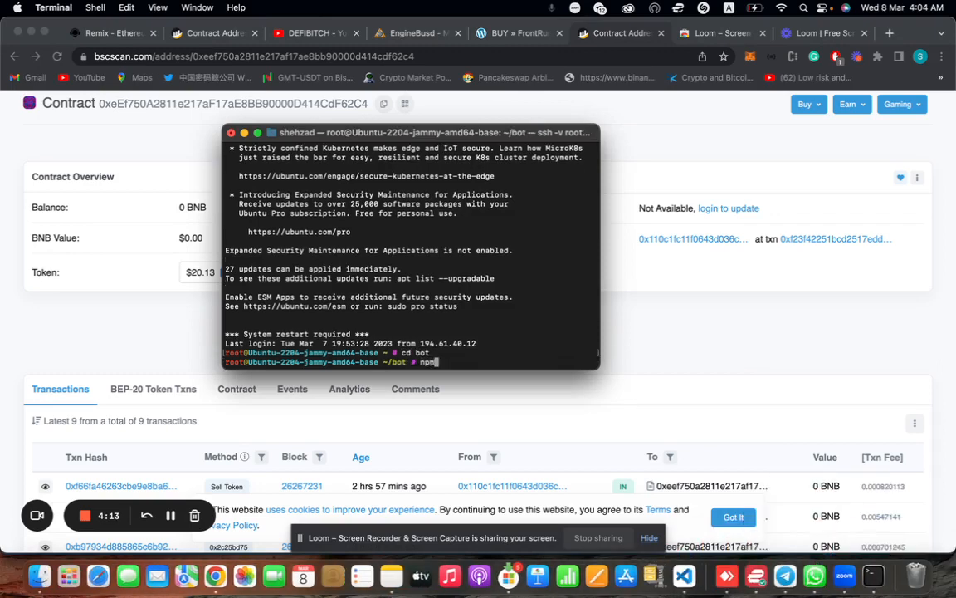
pyautogui.press('Return')
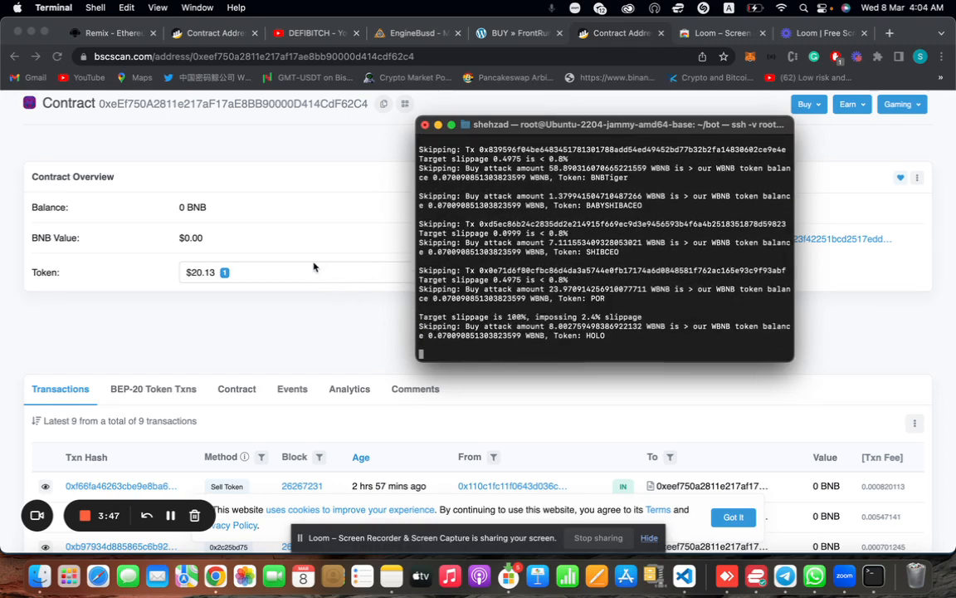
pyautogui.click(309, 272)
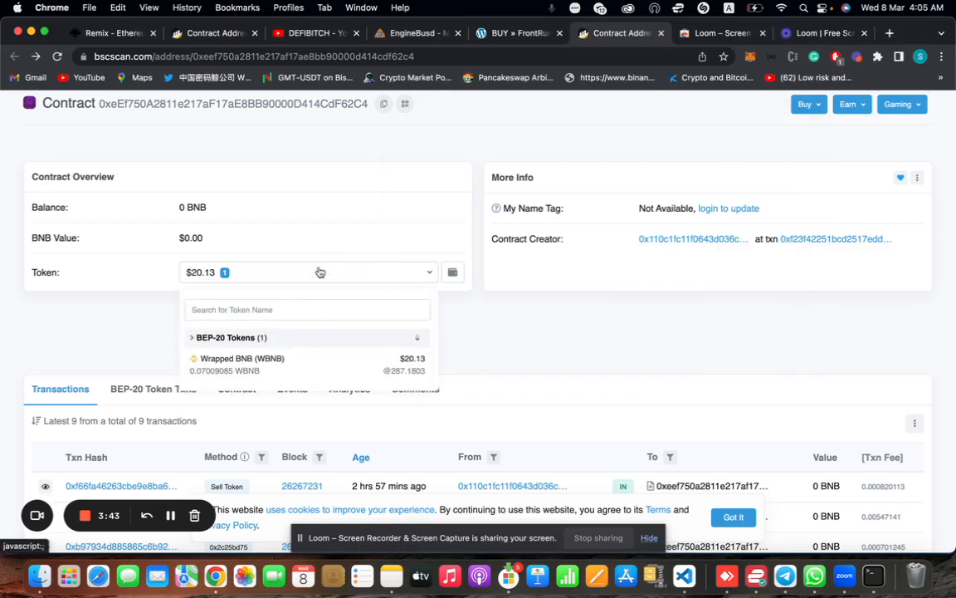
pyautogui.click(320, 272)
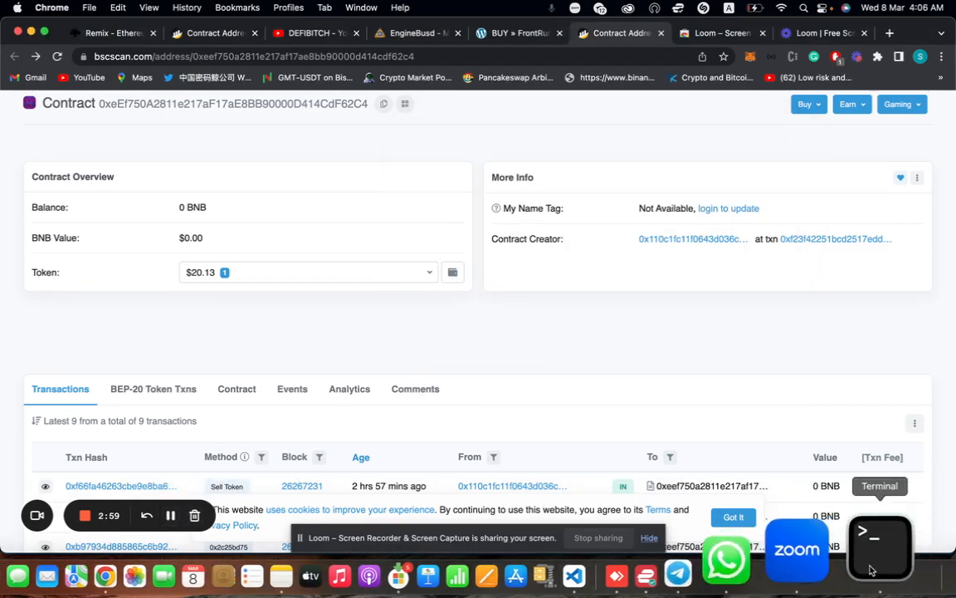
# Scroll the bot's Terminal log to the executed buy and sell transaction lines.
pyautogui.click(874, 539)
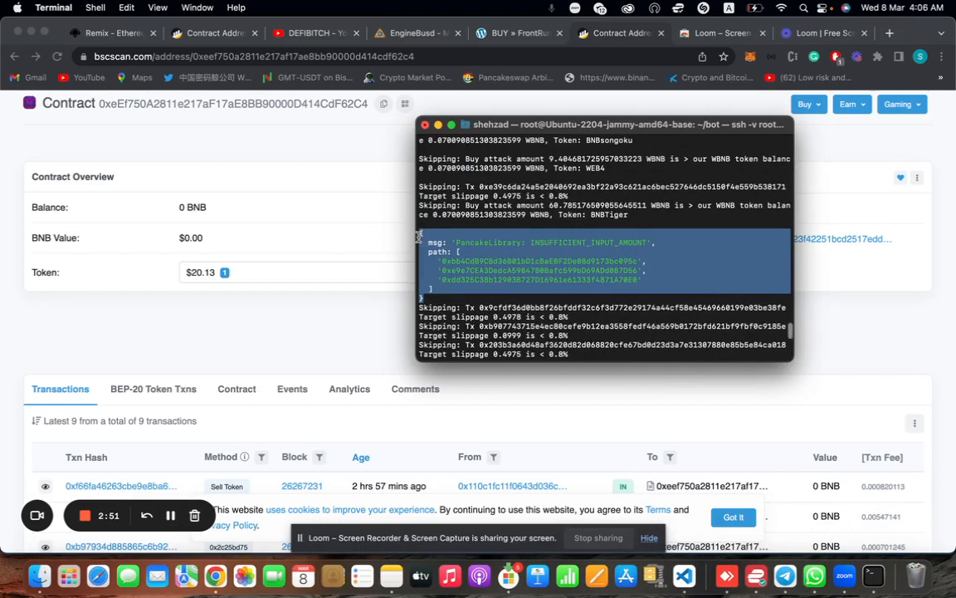
pyautogui.moveTo(498, 229)
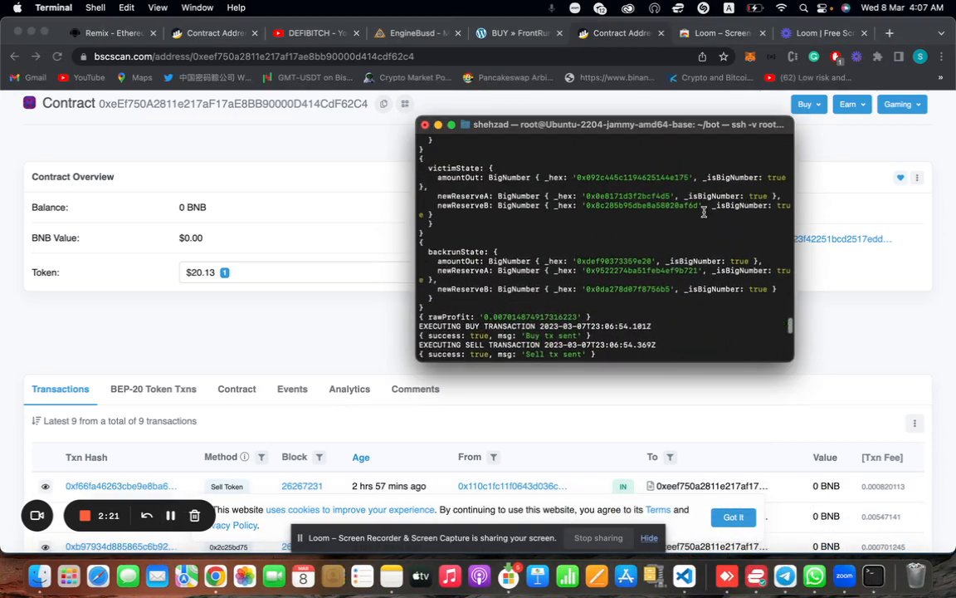
pyautogui.scroll(-3)
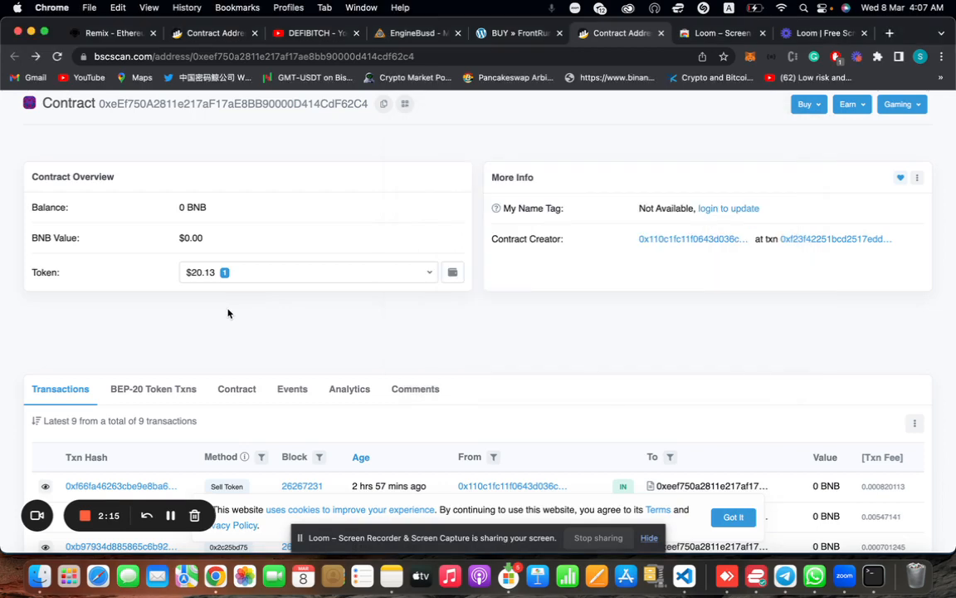
# Find the new buy/sell pairs in the contract's transaction list and open a successful buy.
pyautogui.scroll(-3)
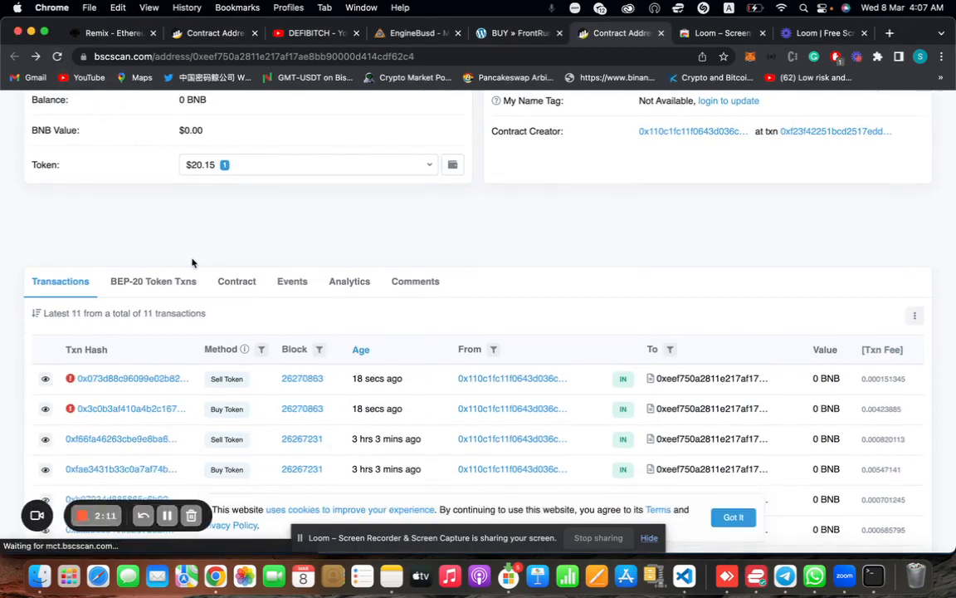
pyautogui.scroll(-3)
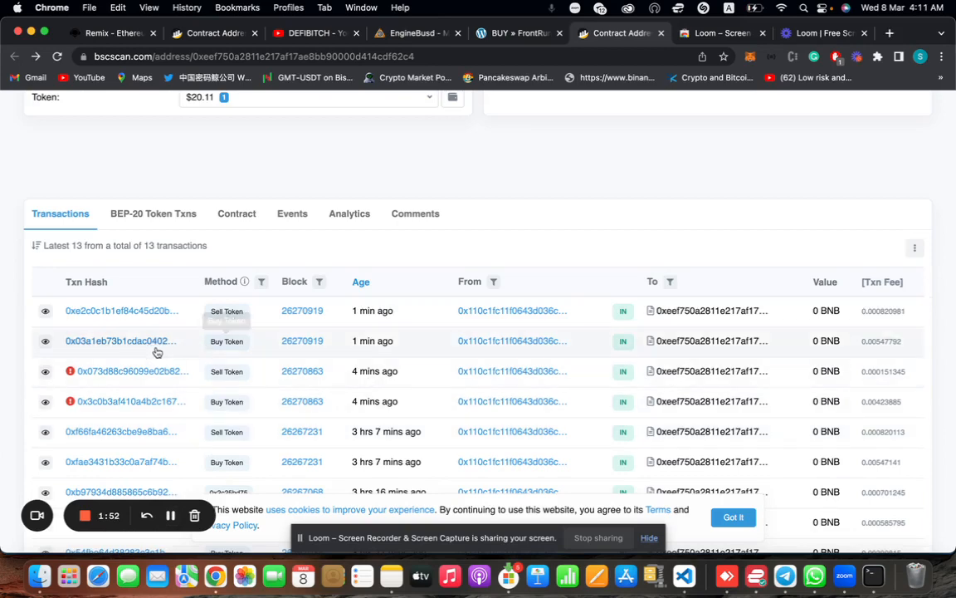
pyautogui.click(871, 537)
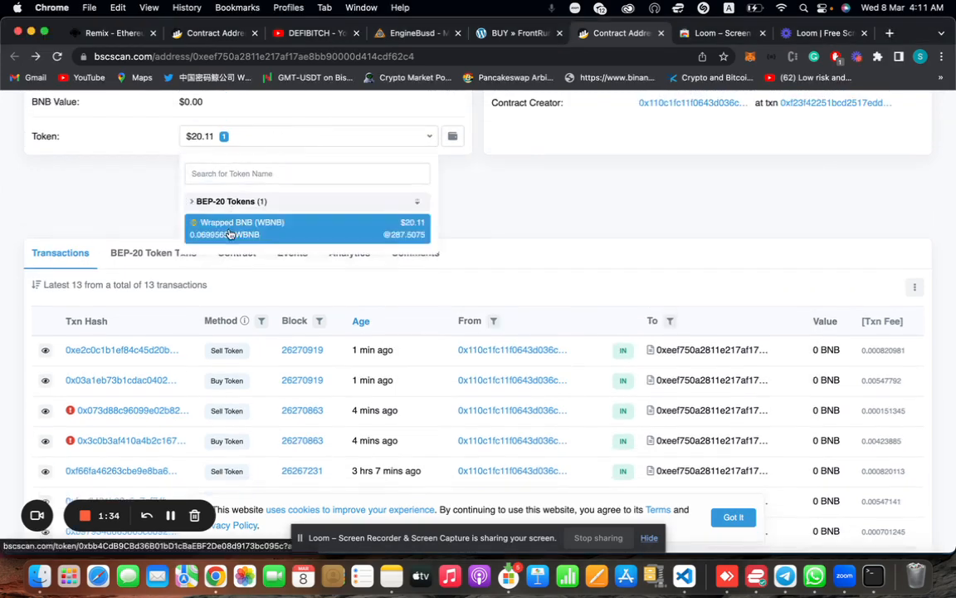
pyautogui.scroll(-3)
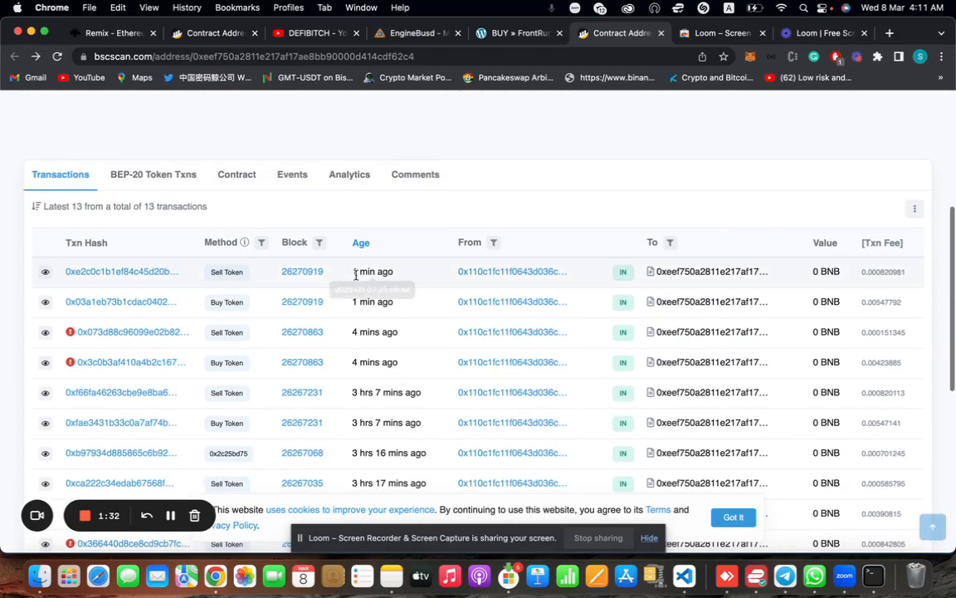
pyautogui.doubleClick(301, 301)
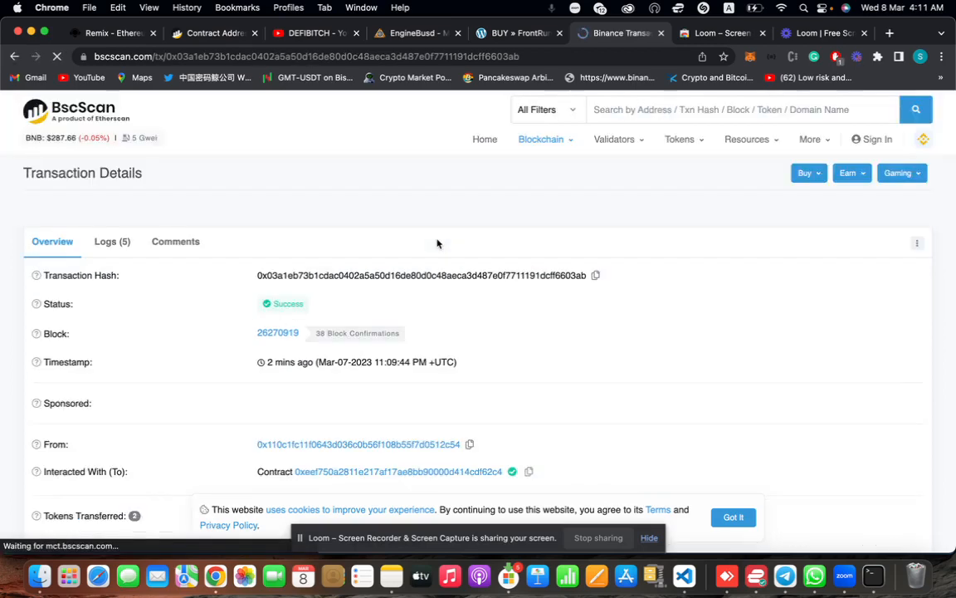
pyautogui.scroll(-3)
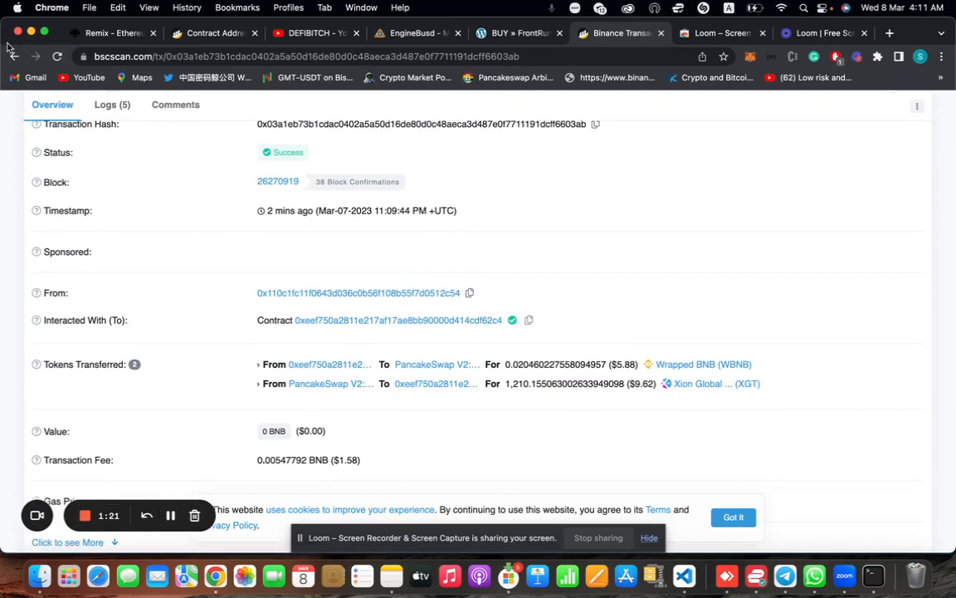
pyautogui.click(398, 320)
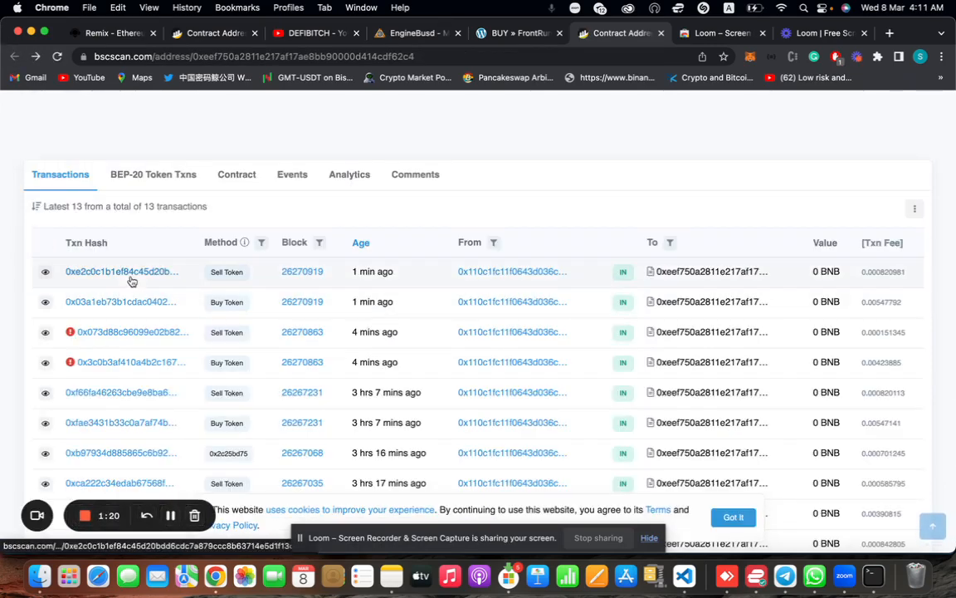
pyautogui.click(115, 272)
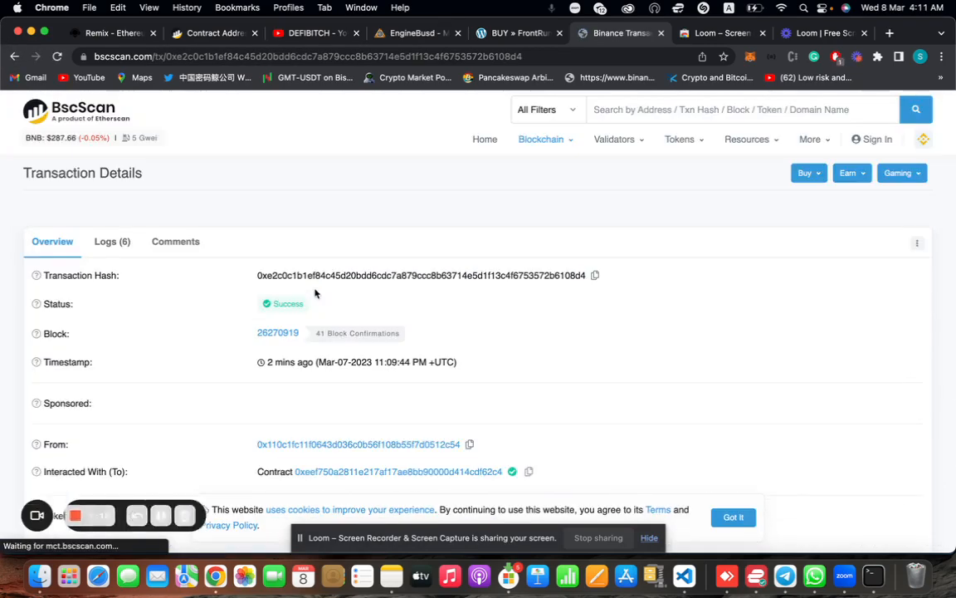
pyautogui.scroll(-3)
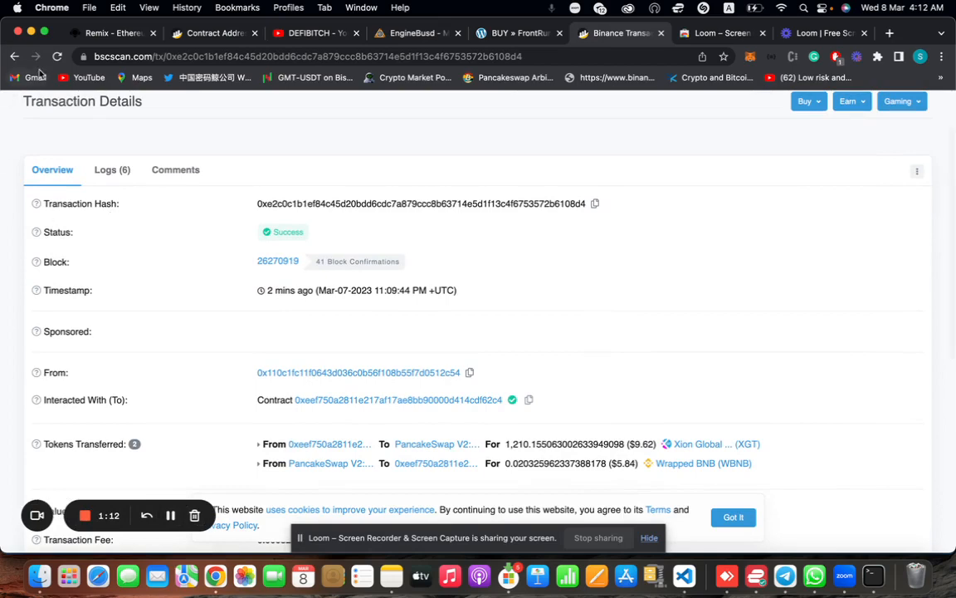
pyautogui.click(401, 399)
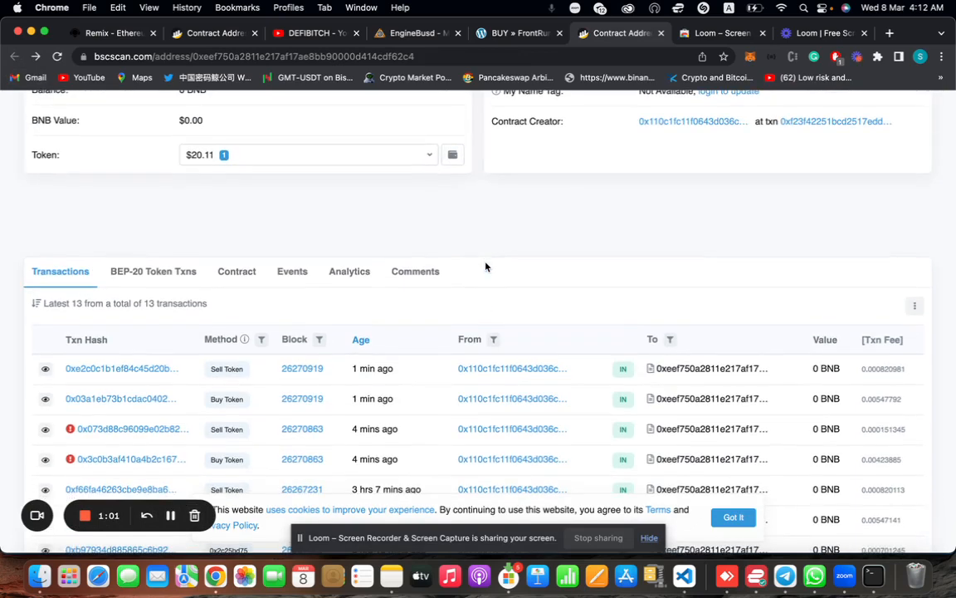
pyautogui.scroll(-3)
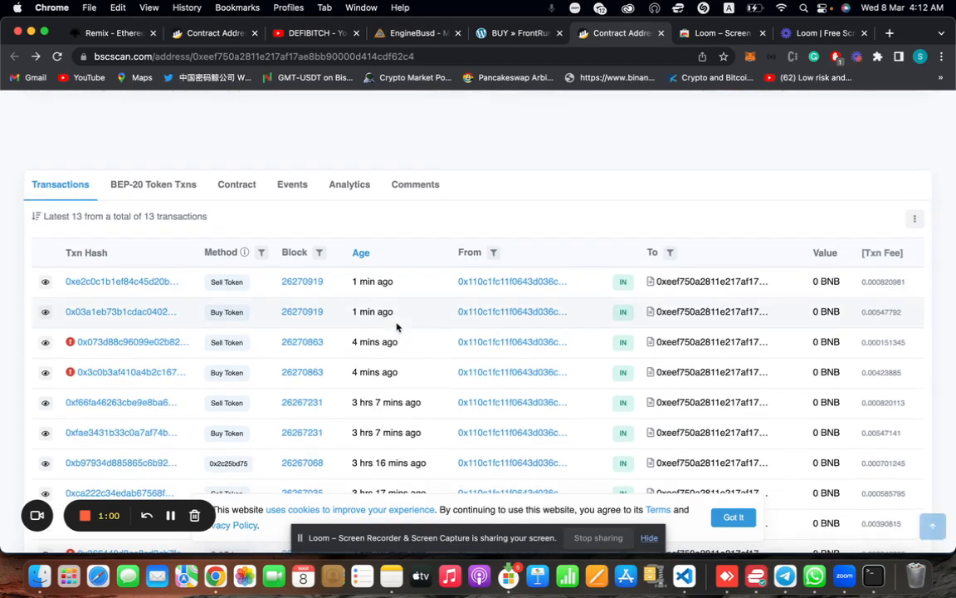
pyautogui.scroll(3)
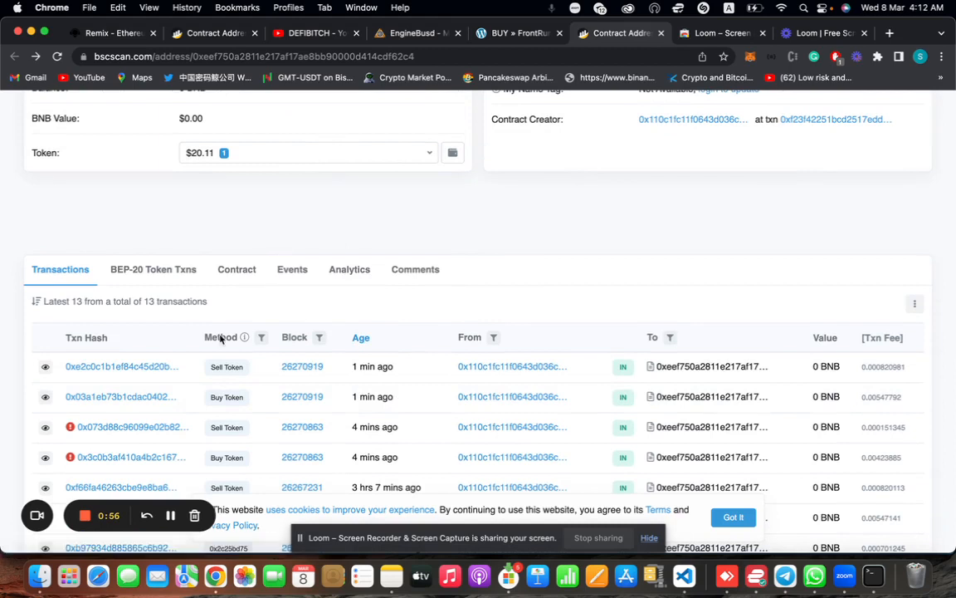
pyautogui.moveTo(174, 458)
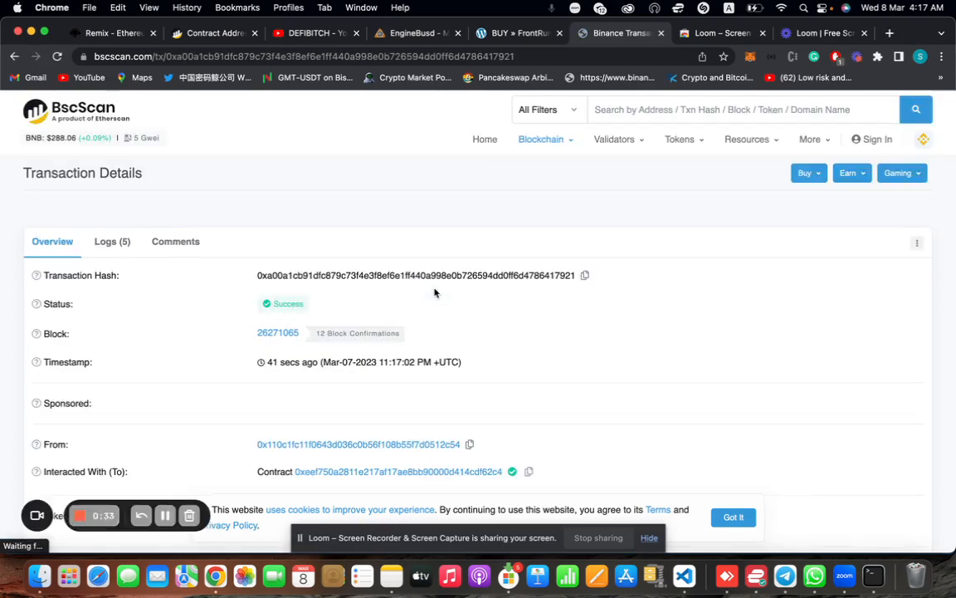
# Open the newest Sell transaction in block 26271065 showing PHDAO swapped to WBNB.
pyautogui.scroll(-3)
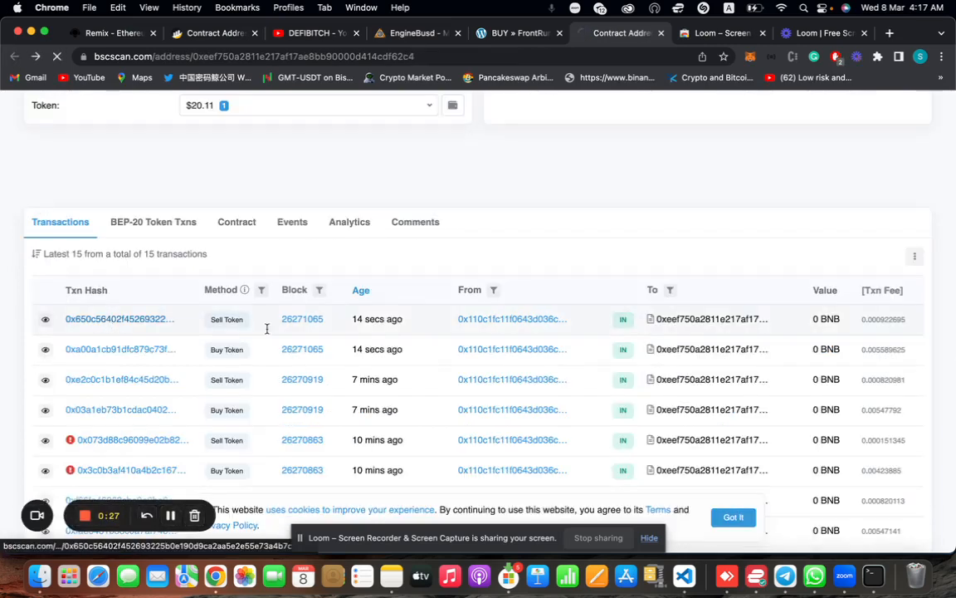
pyautogui.click(104, 319)
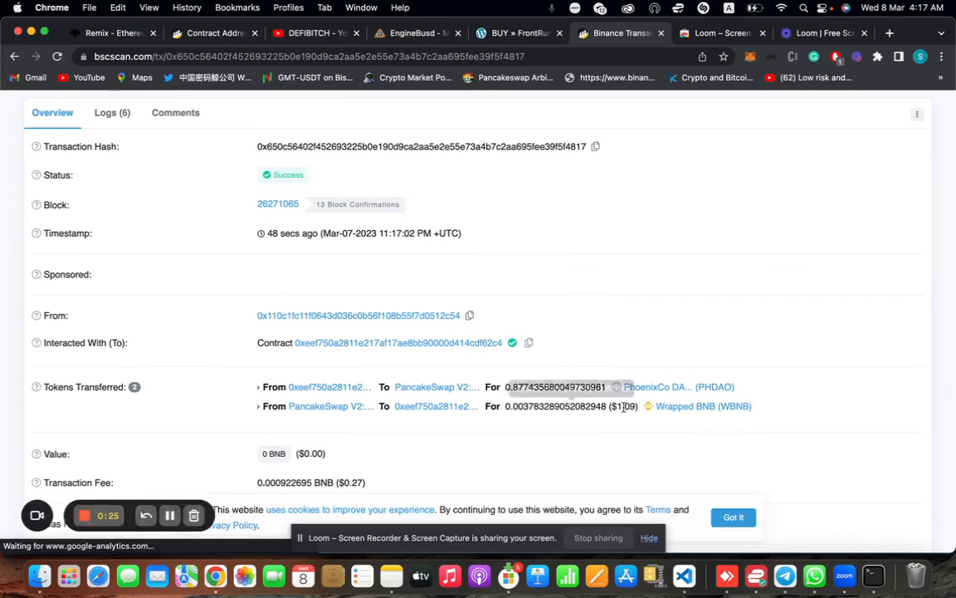
pyautogui.moveTo(620, 449)
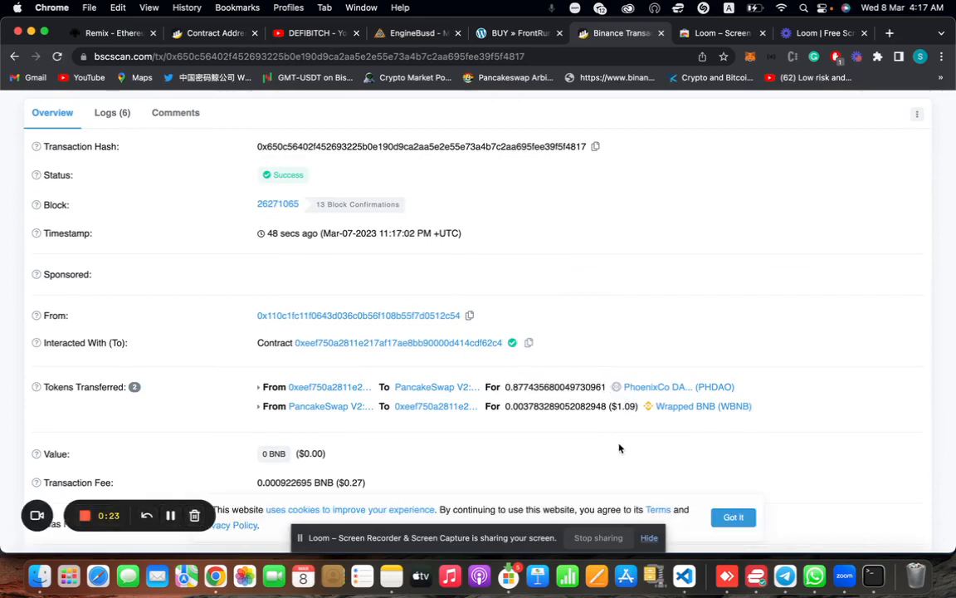